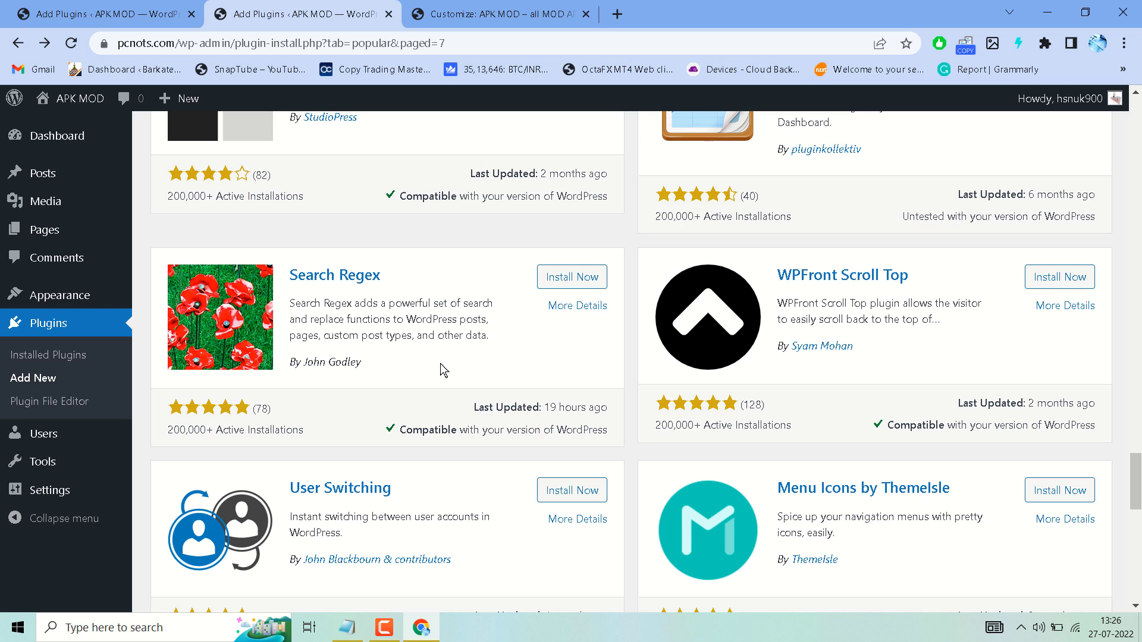
mouse_move(301, 259)
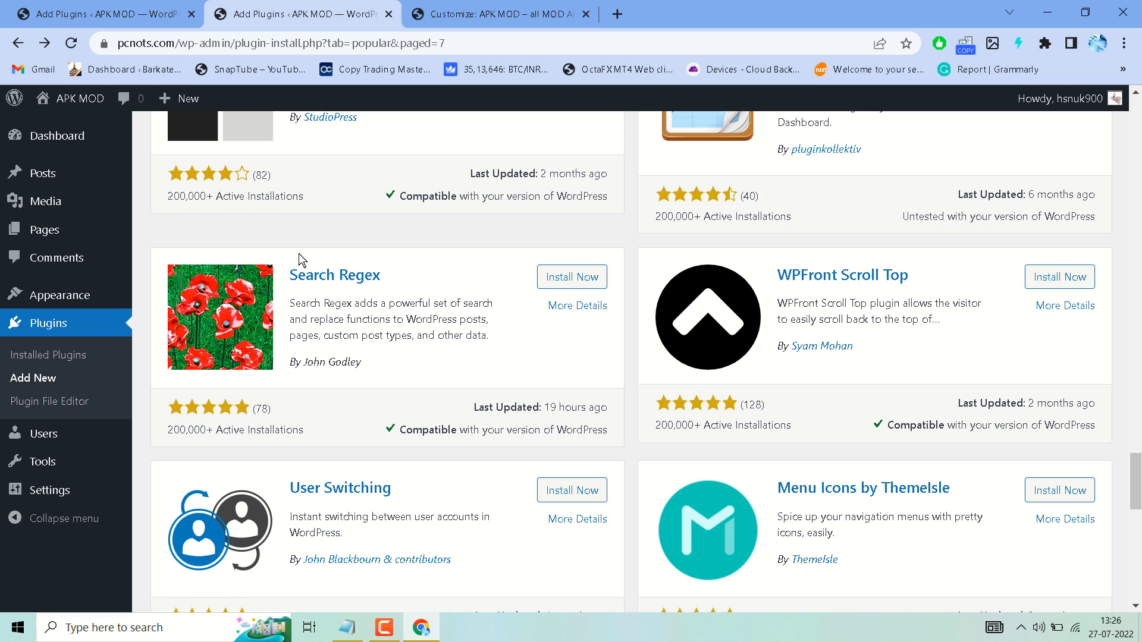
mouse_move(289, 282)
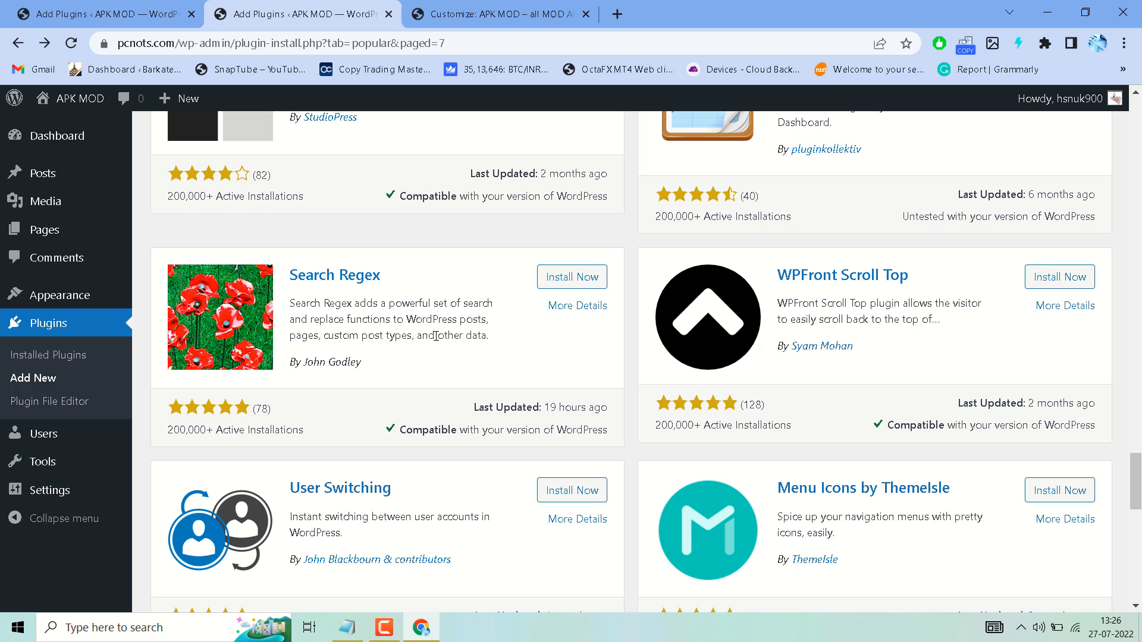
mouse_move(339, 339)
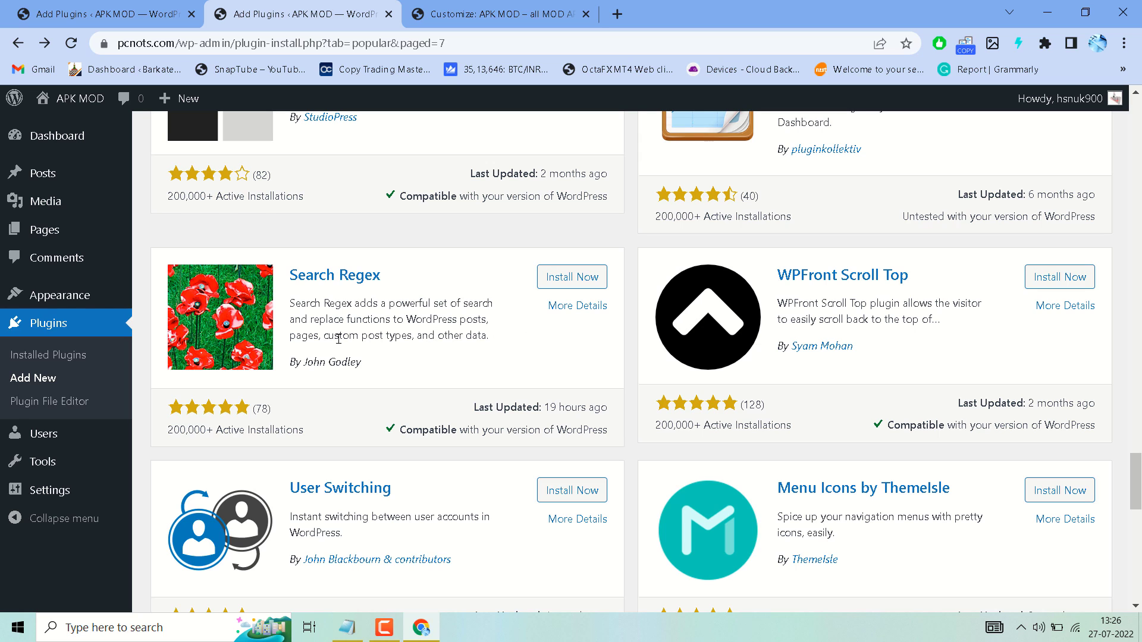
mouse_move(471, 358)
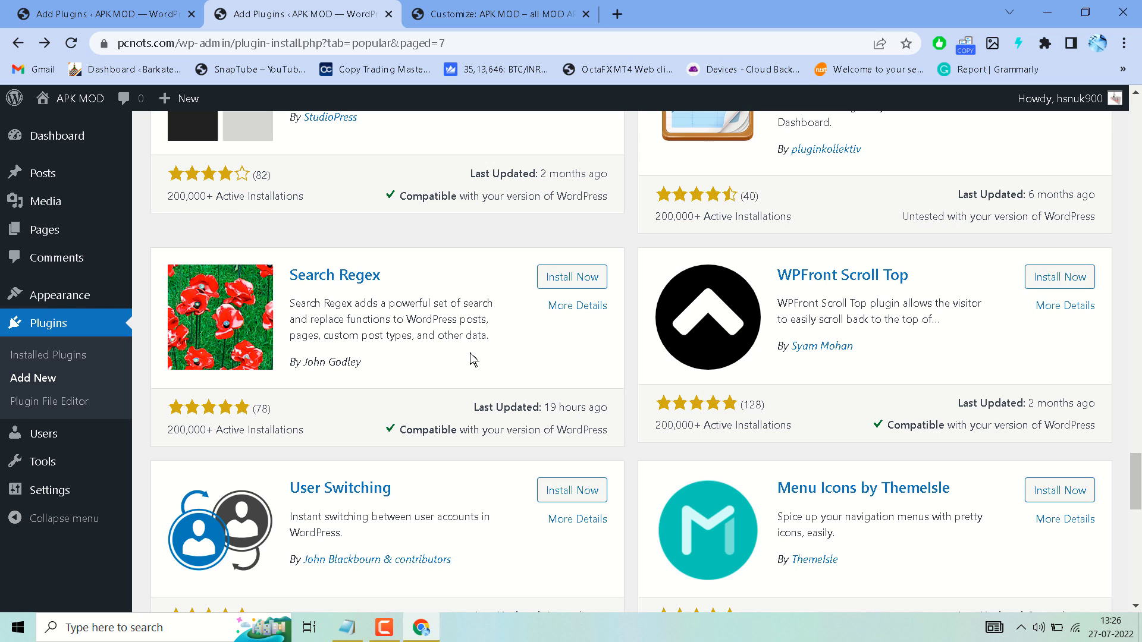
mouse_move(304, 330)
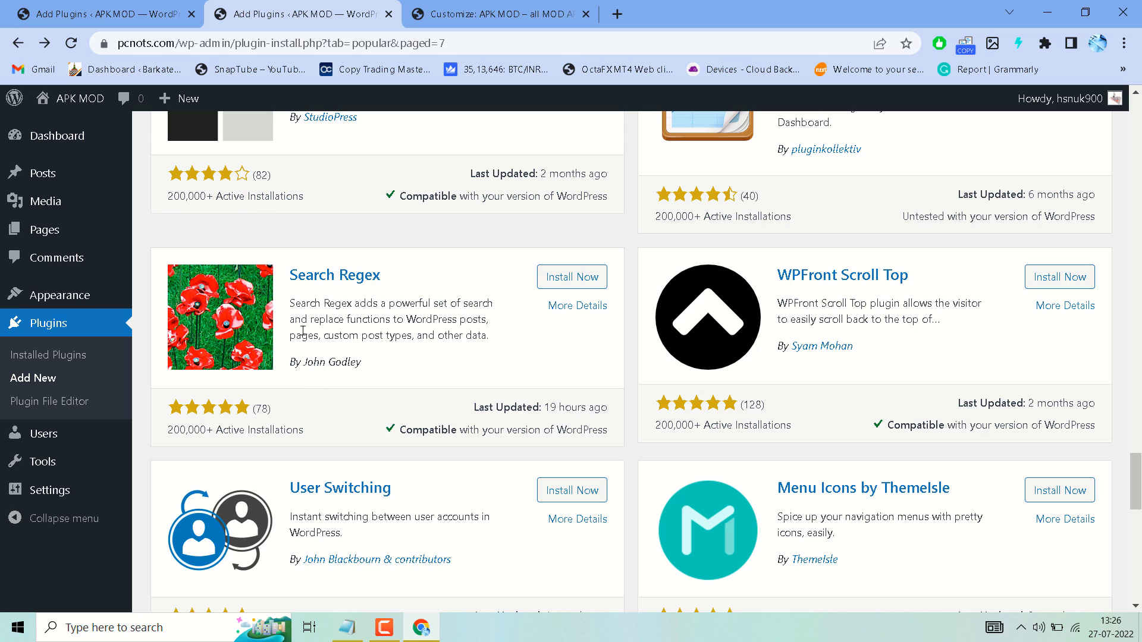
mouse_move(369, 283)
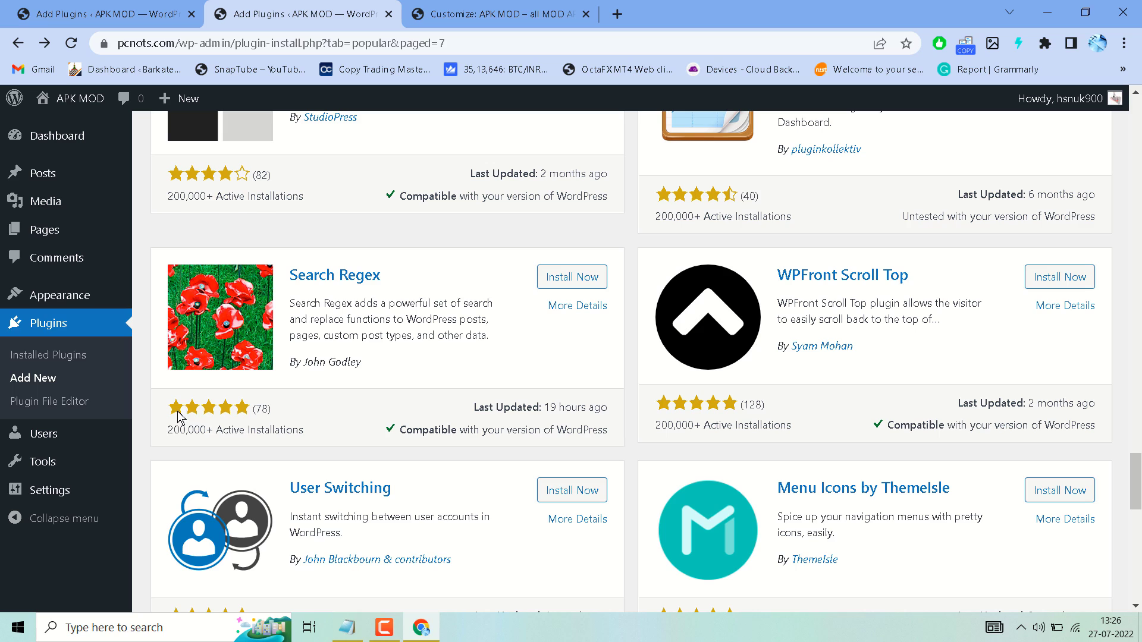
mouse_move(153, 442)
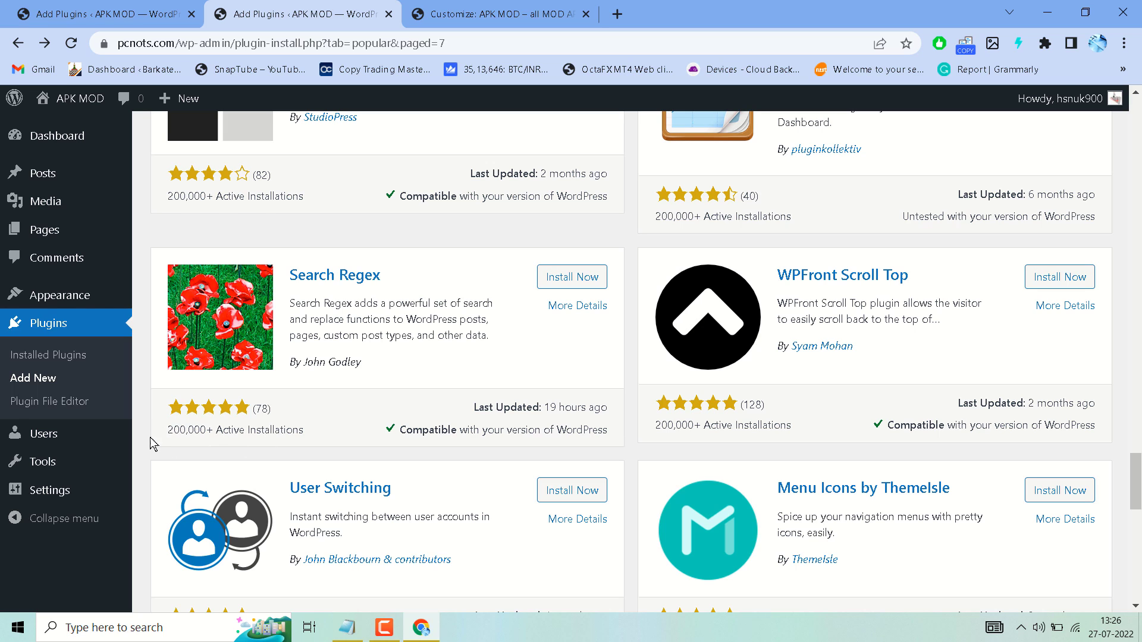
mouse_move(259, 323)
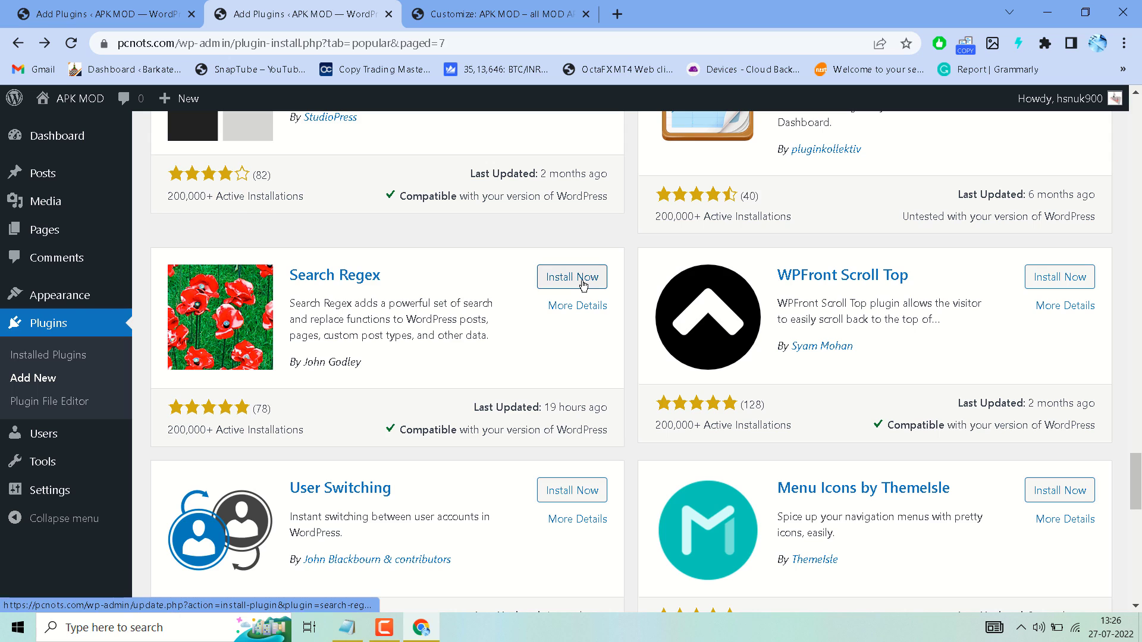
mouse_move(359, 339)
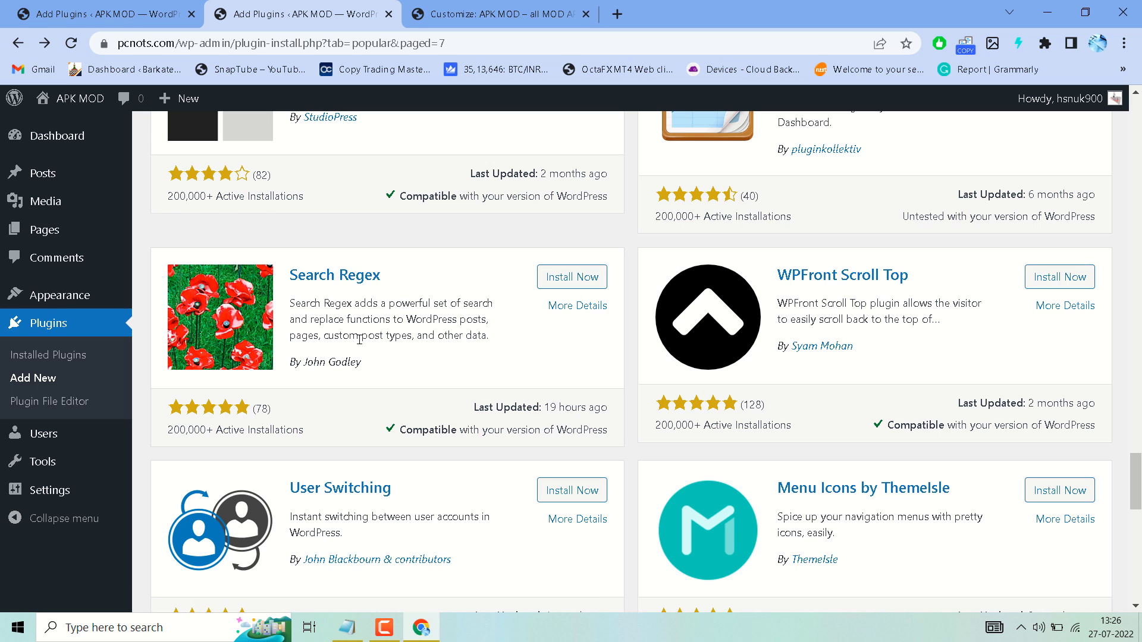